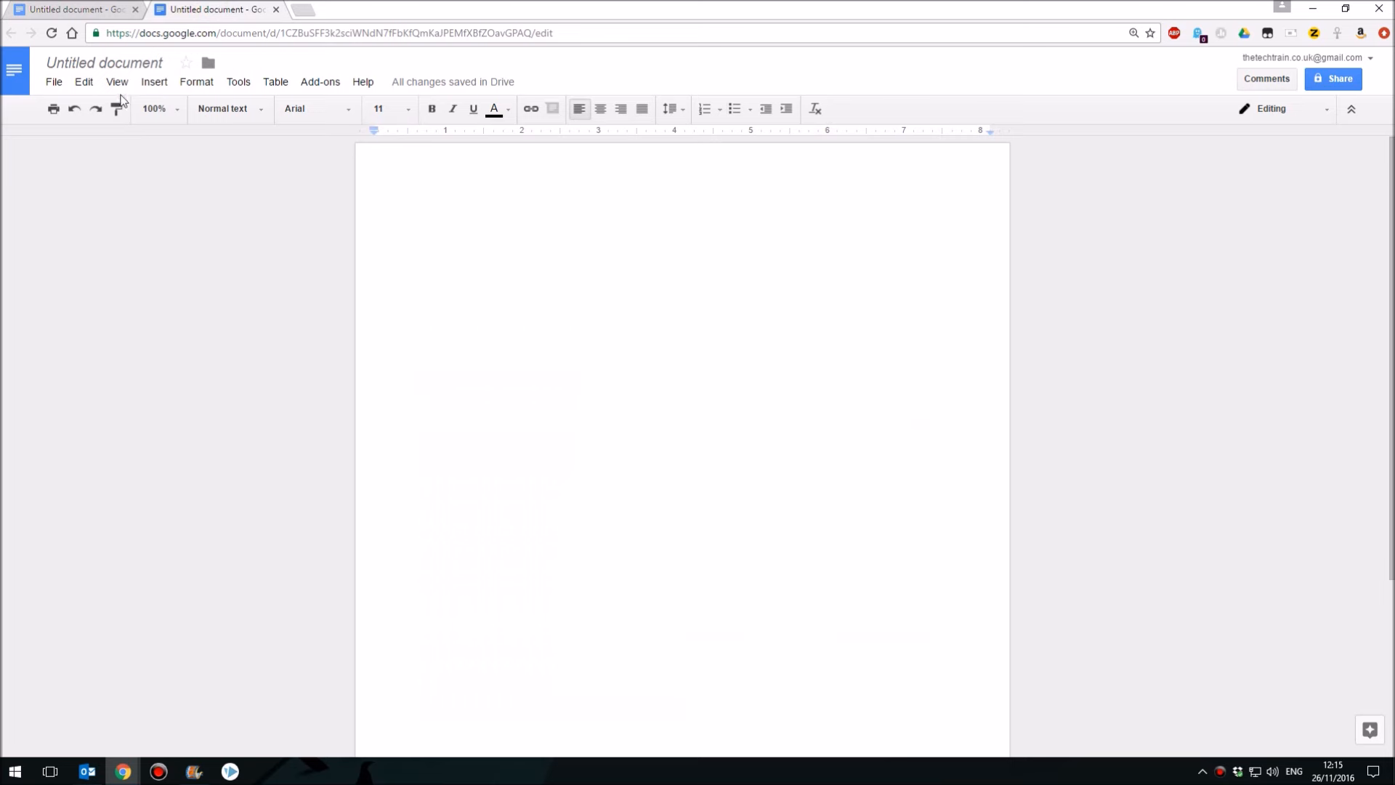
Set top, bottom, left and right margins to 0.25 inch in Page setup
left_click(53, 82)
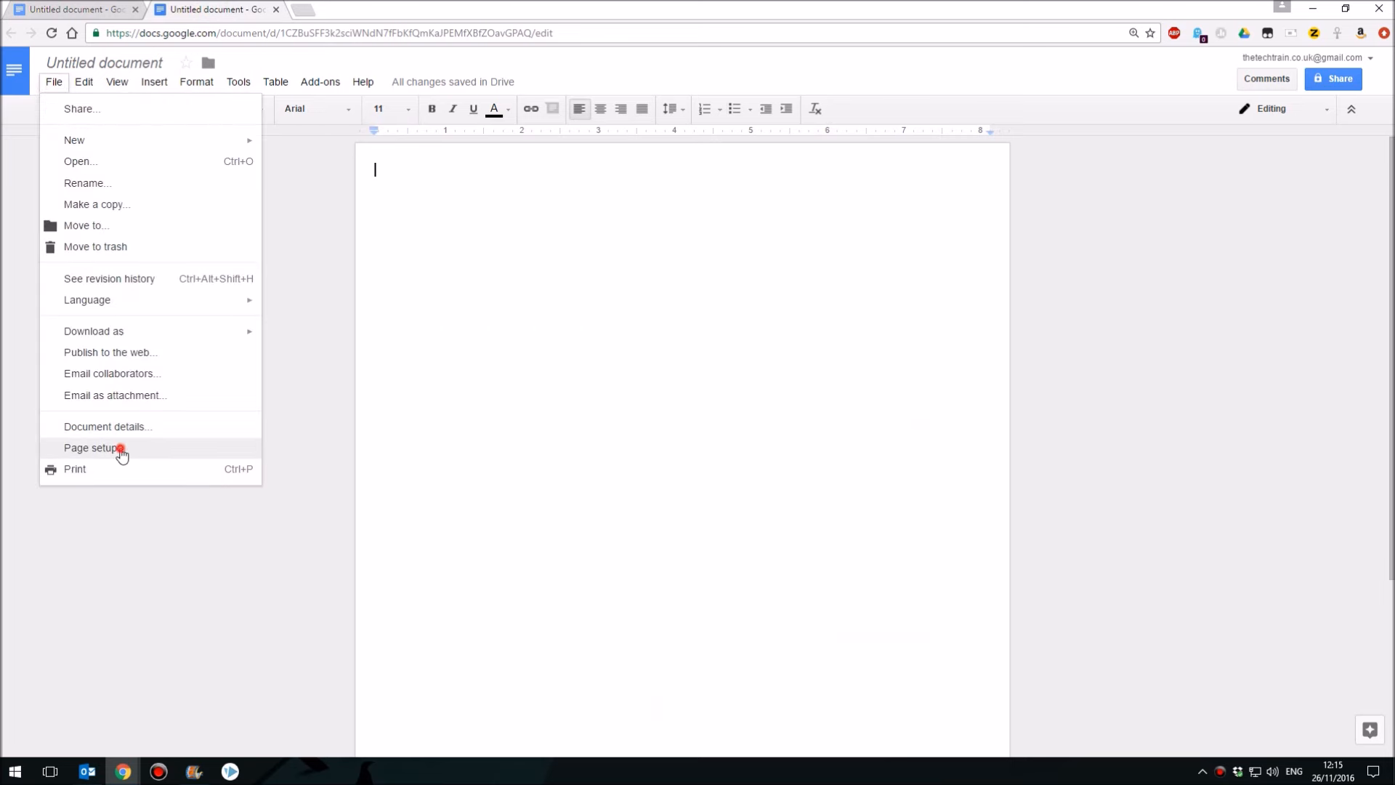
left_click(90, 448)
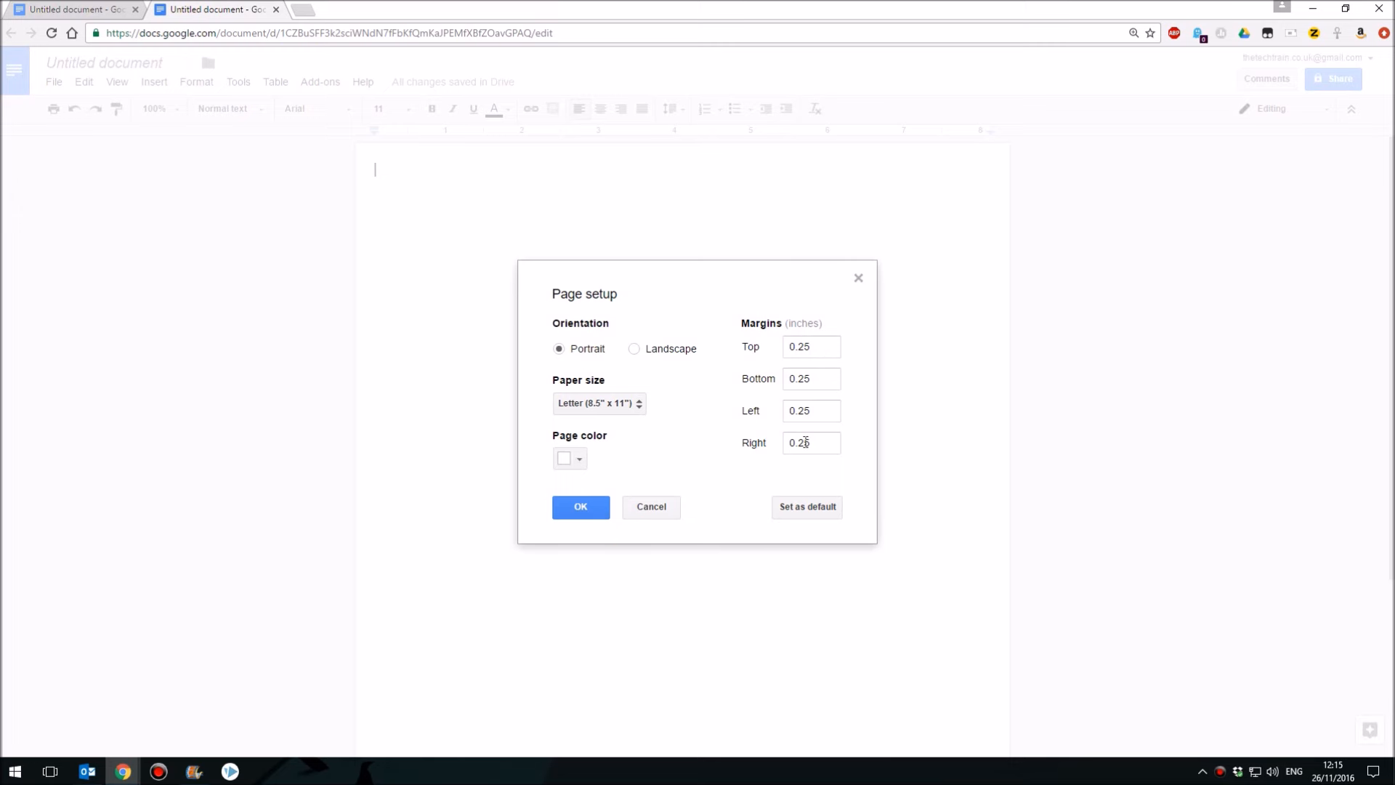
left_click(580, 507)
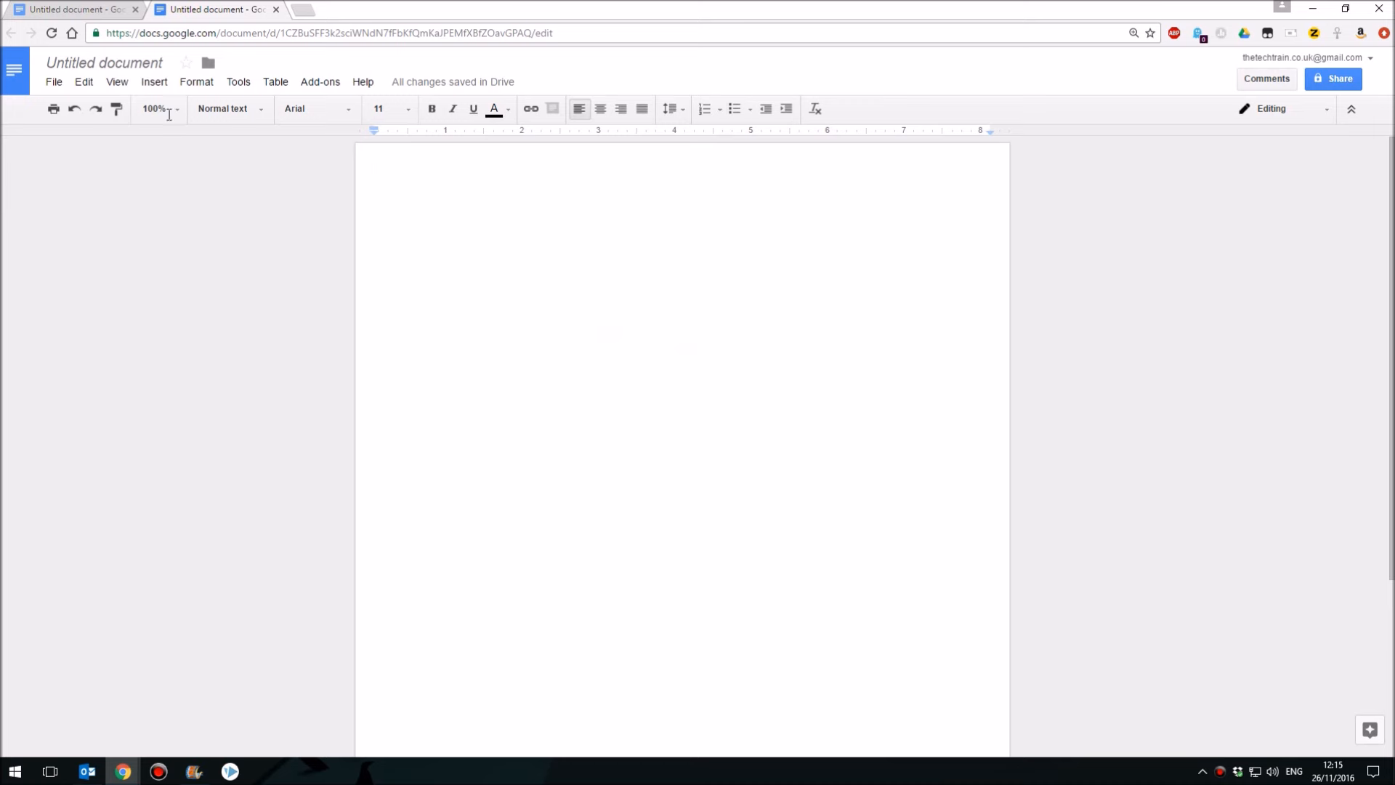
Insert a 1 x 1 table from the Insert menu
left_click(154, 81)
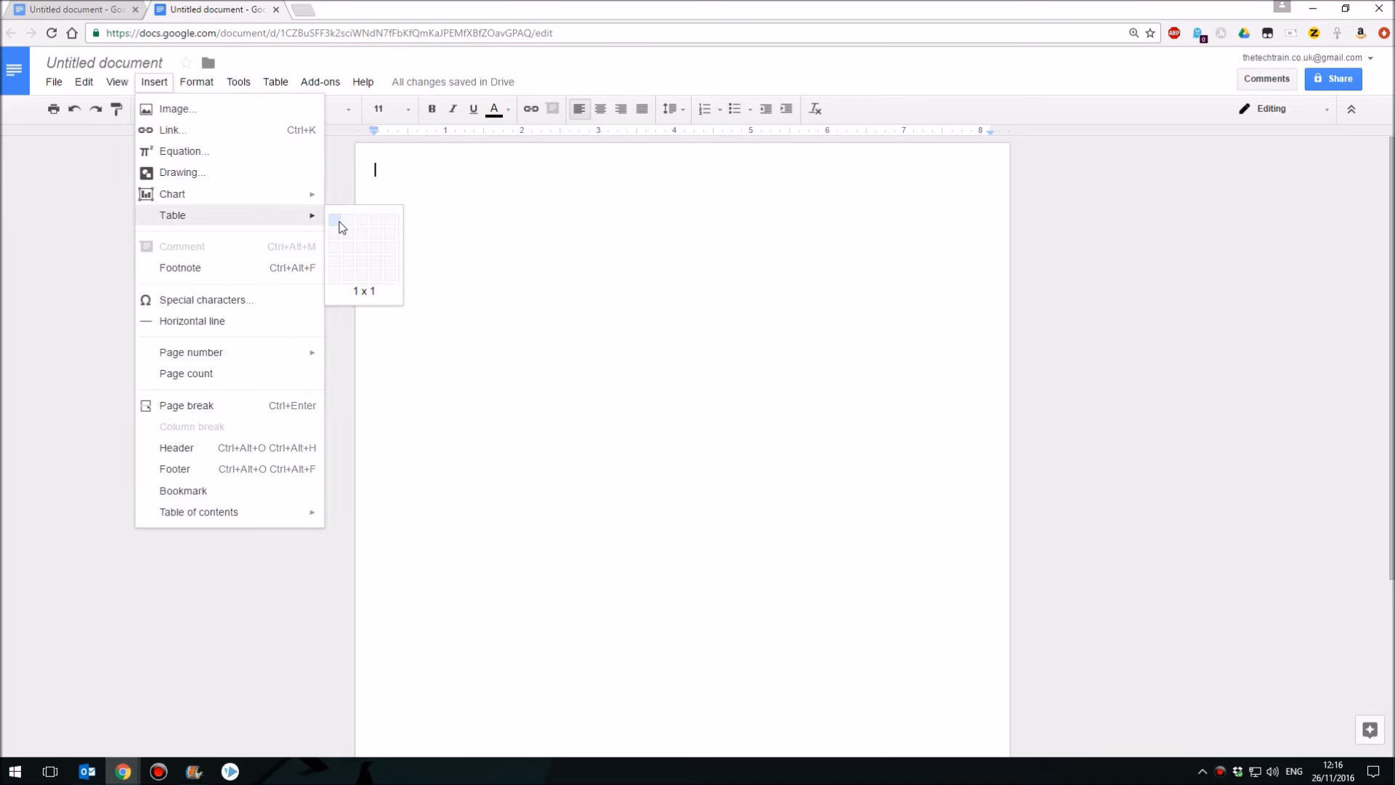
left_click(338, 222)
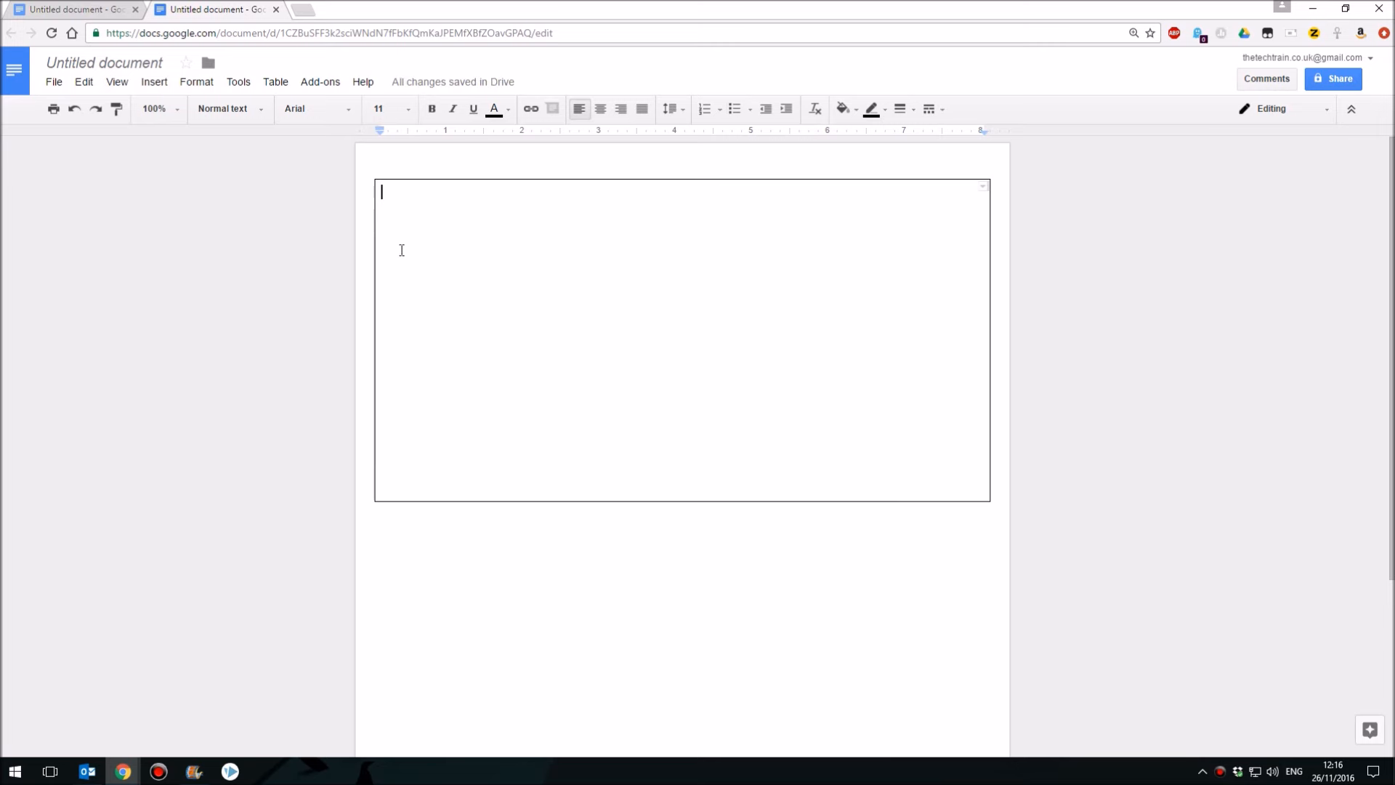
In Table properties, set a 3 pt dark-red border and 0 cell padding
left_click(274, 81)
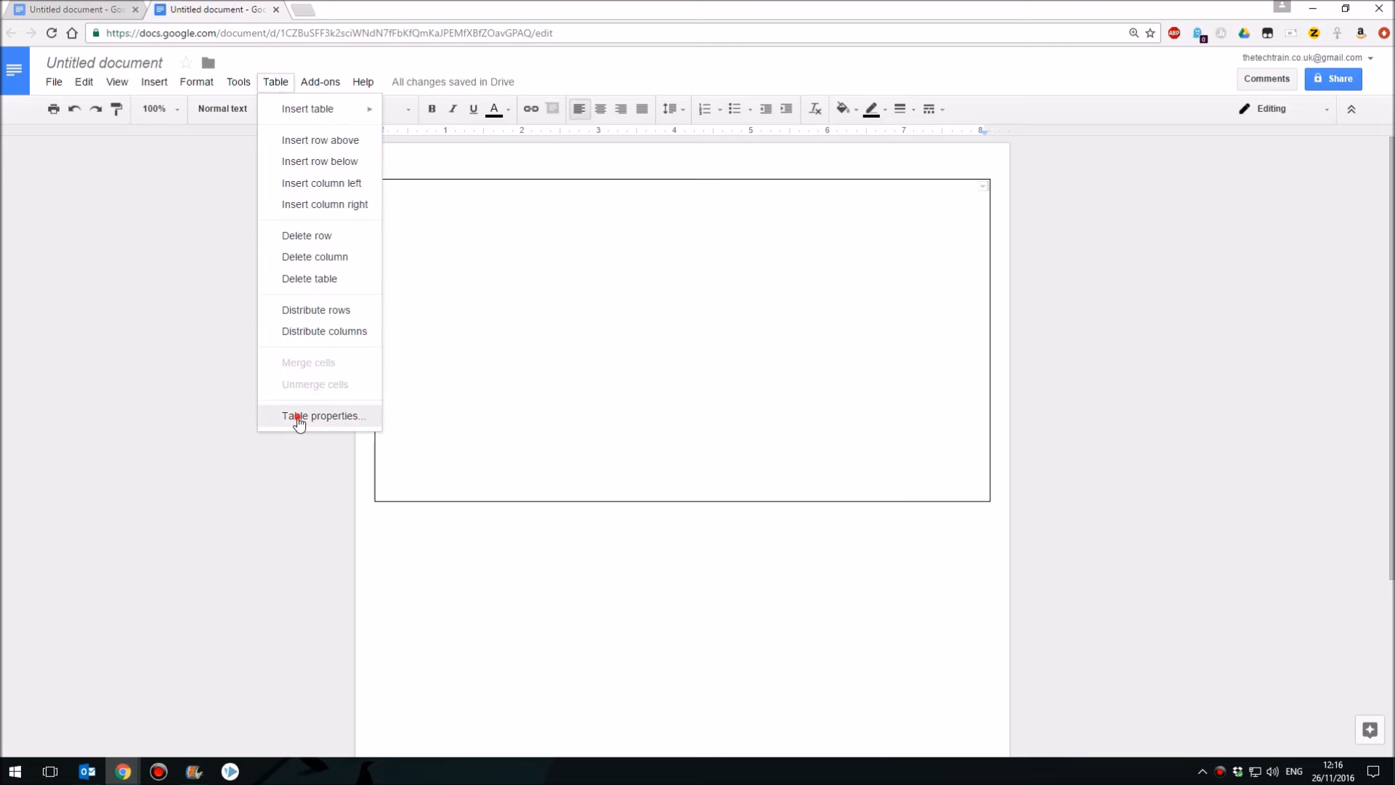
left_click(323, 415)
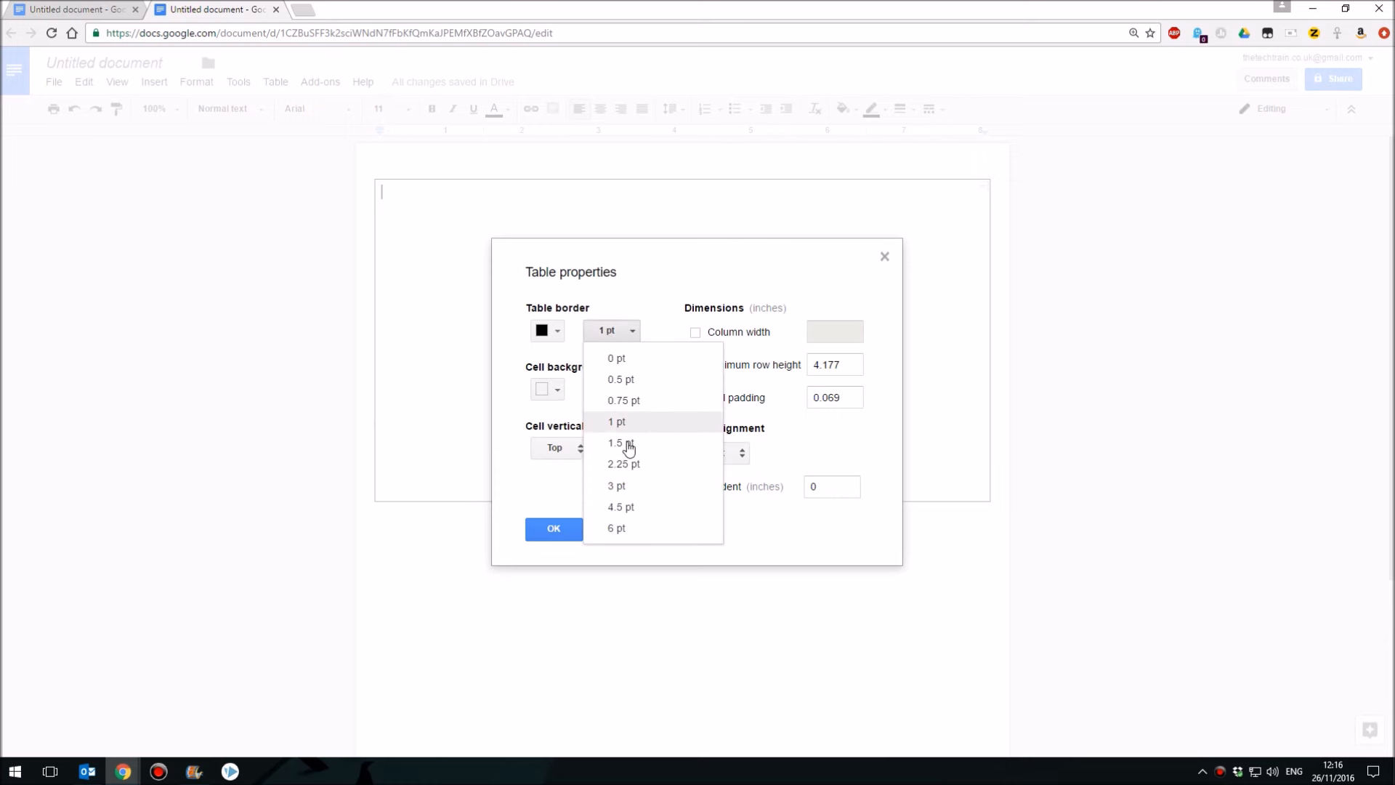
left_click(548, 330)
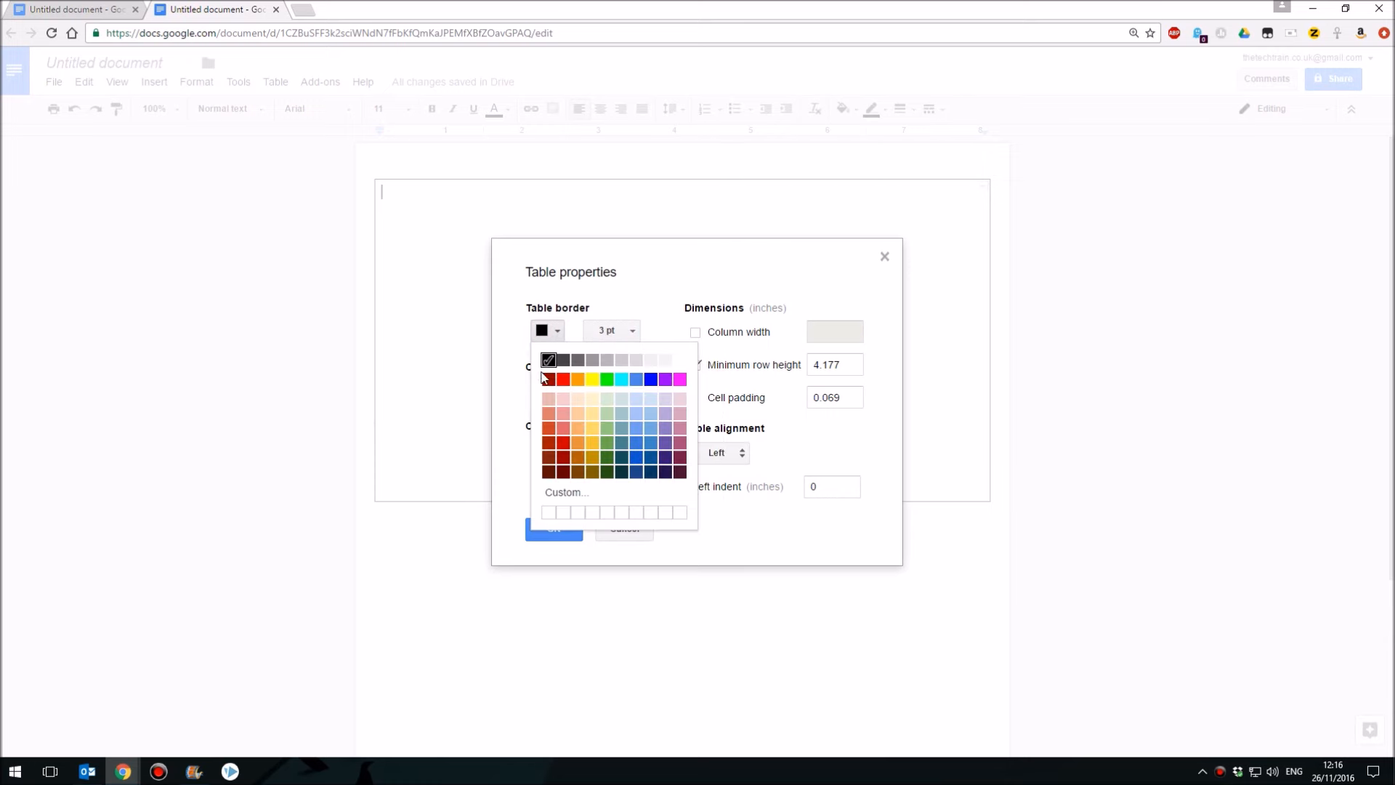
left_click(564, 379)
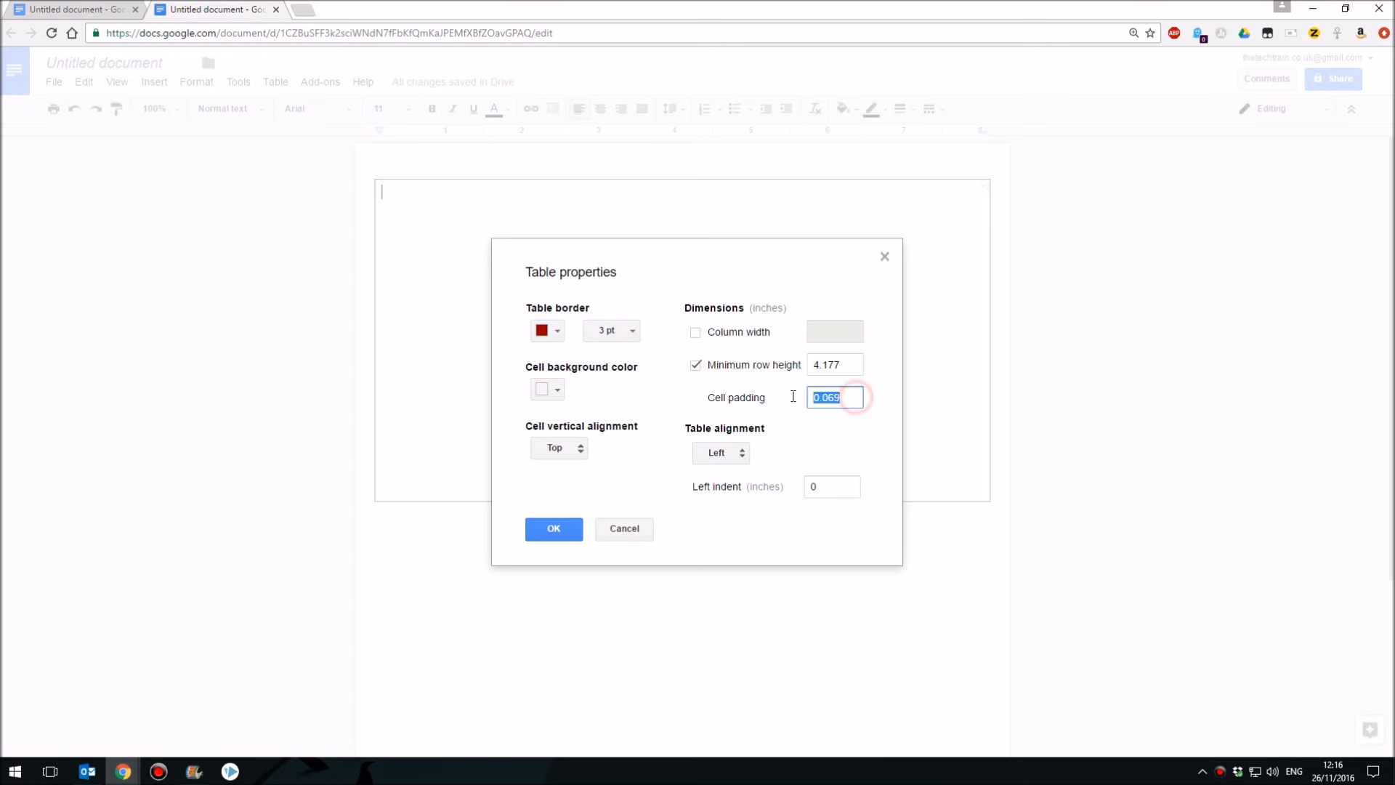
type("0.")
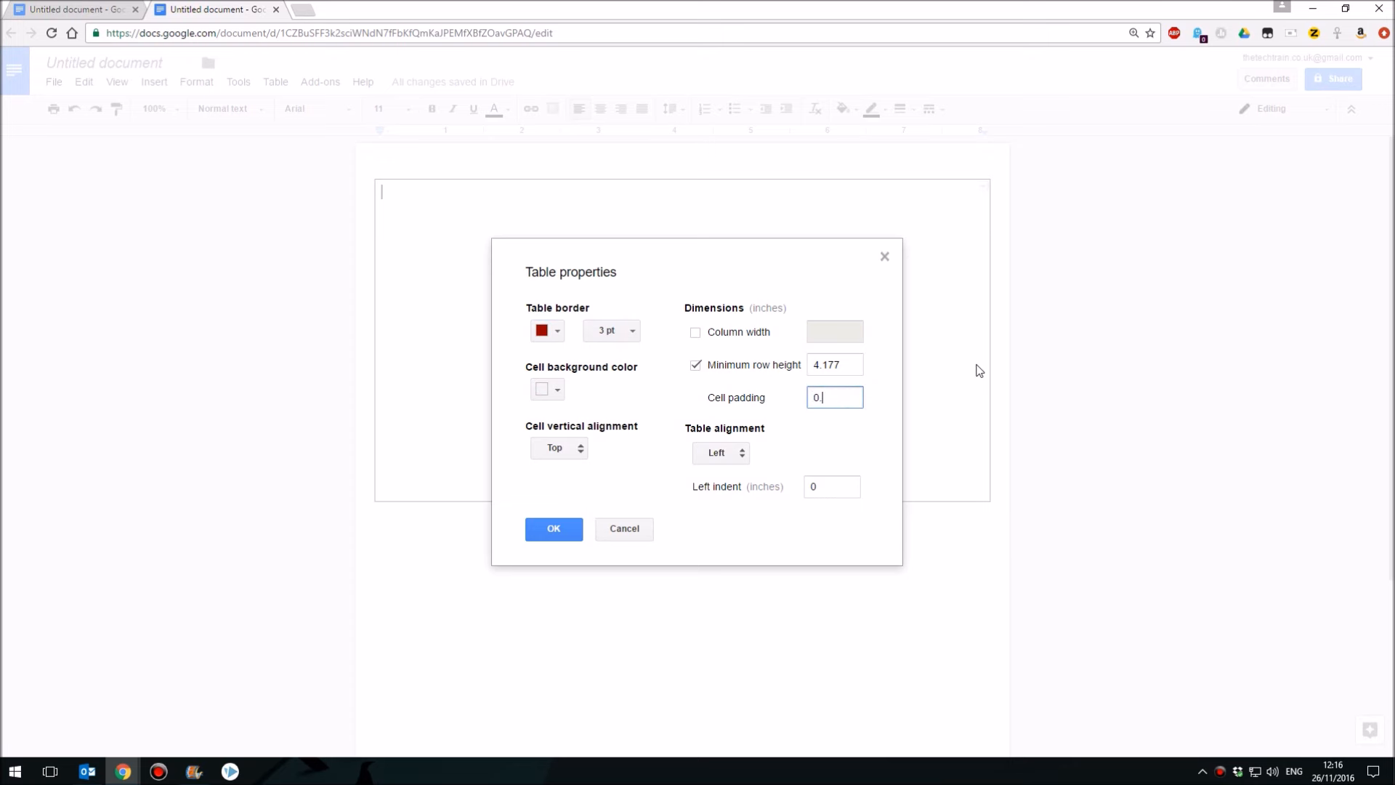
left_click(552, 528)
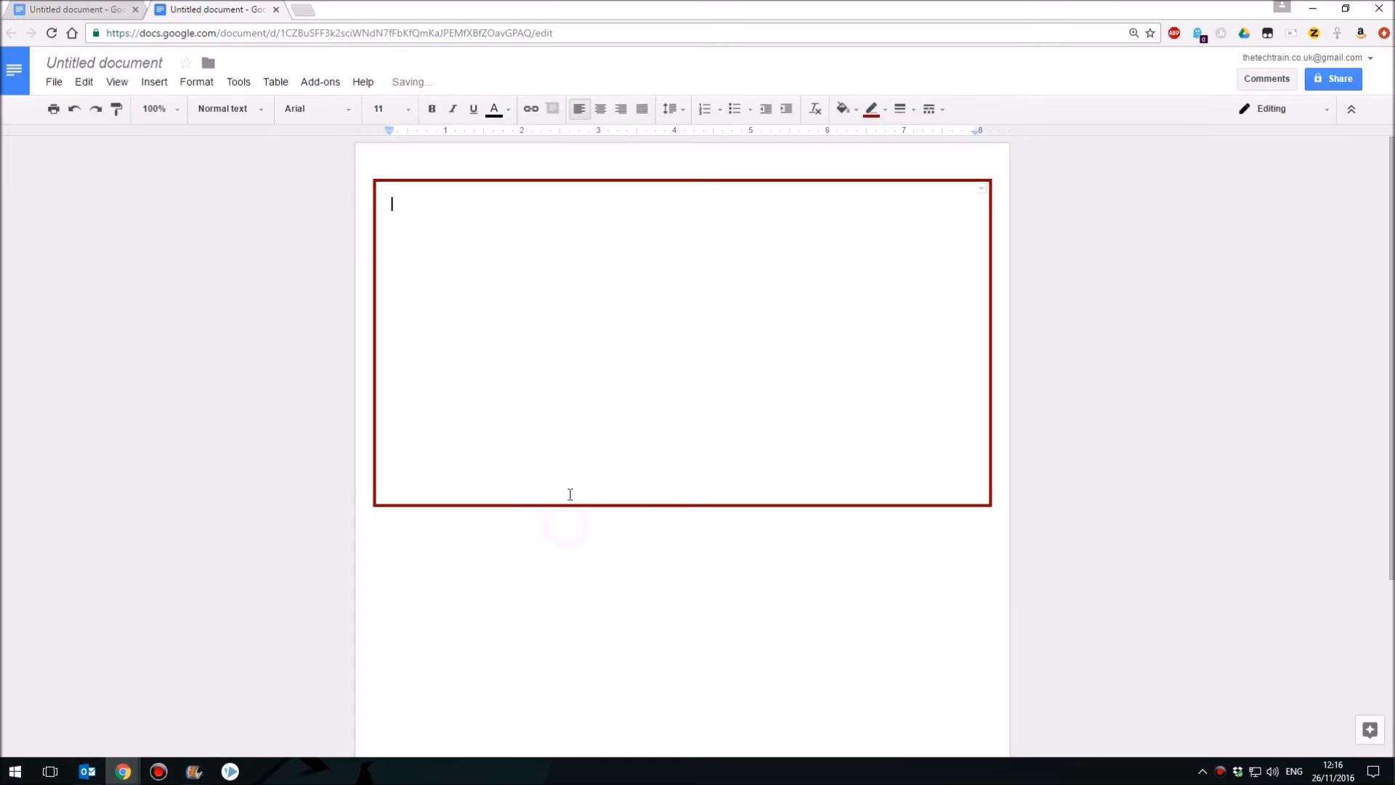